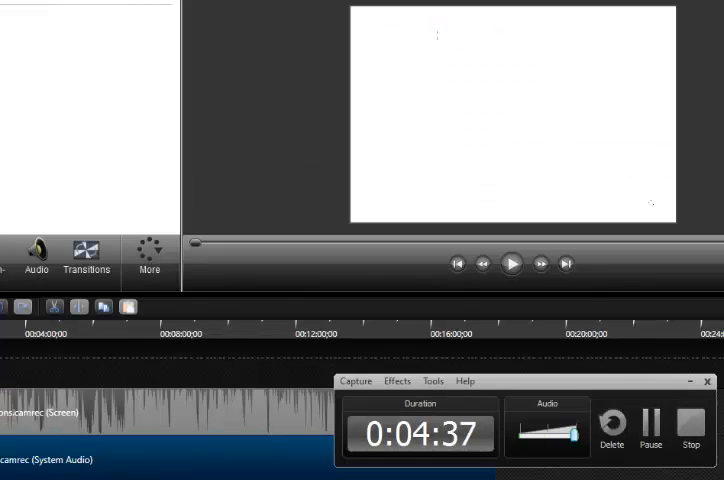
Stop the Camtasia Recorder so the captured clip with system audio lands on the timeline.
{"action": "left_click", "coordinate": [690, 424]}
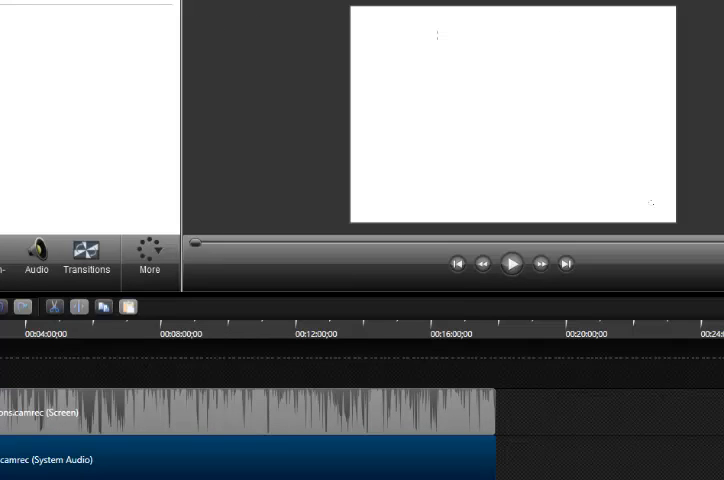